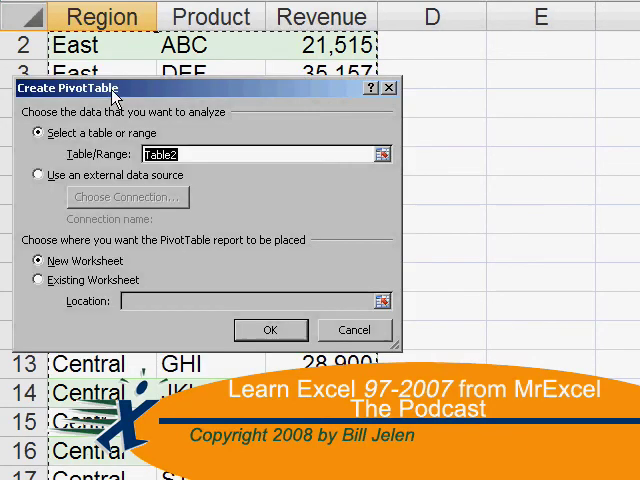
- Insert a PivotTable from Table2 onto a new worksheet
left_click(270, 330)
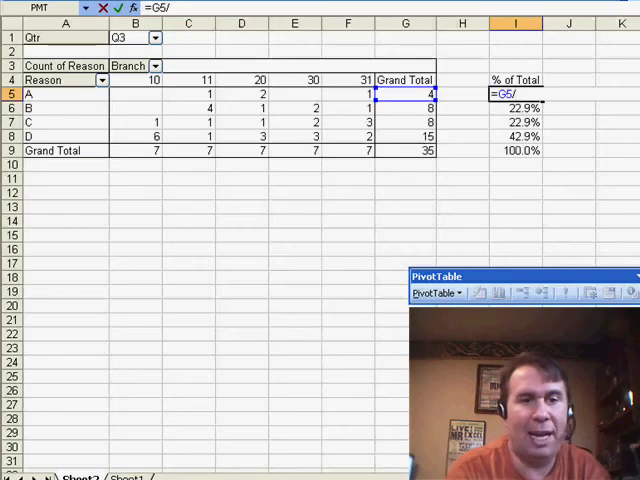
- Build the reason A % of Total formula as G5 divided by a GETPIVOTDATA grand total
left_click(405, 150)
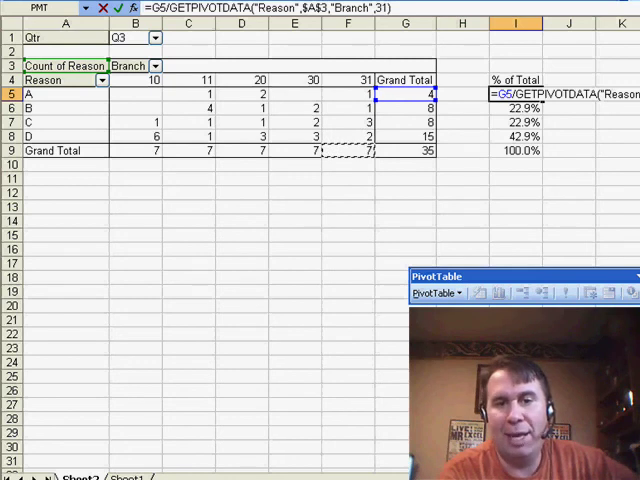
mouse_move(490, 128)
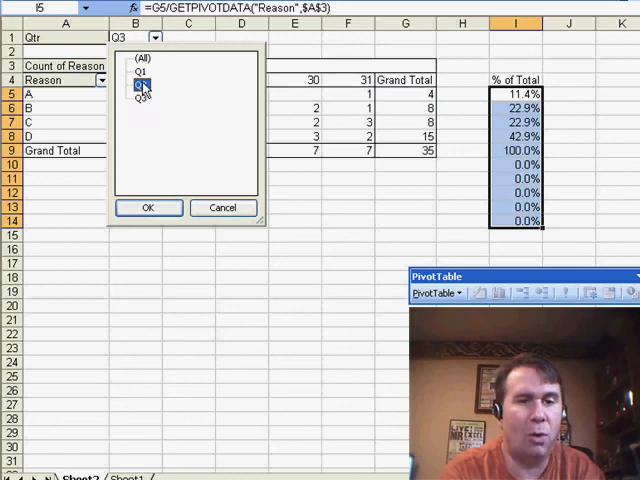
- Filter the pivot's Qtr page field to Q2 so the percentages total 100%
left_click(147, 207)
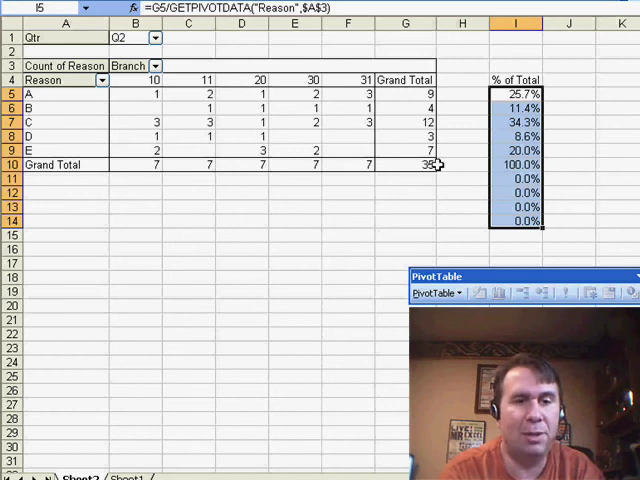
mouse_move(467, 164)
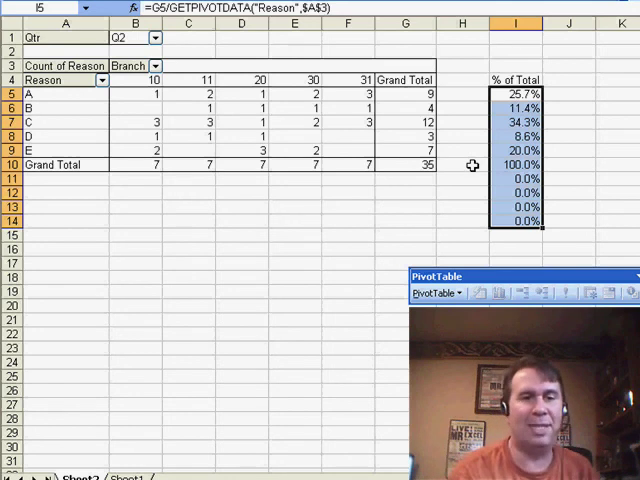
- Wrap the percent formula in IF(ISBLANK(G5),"",...) and set the Qtr filter to Q1
left_click(516, 92)
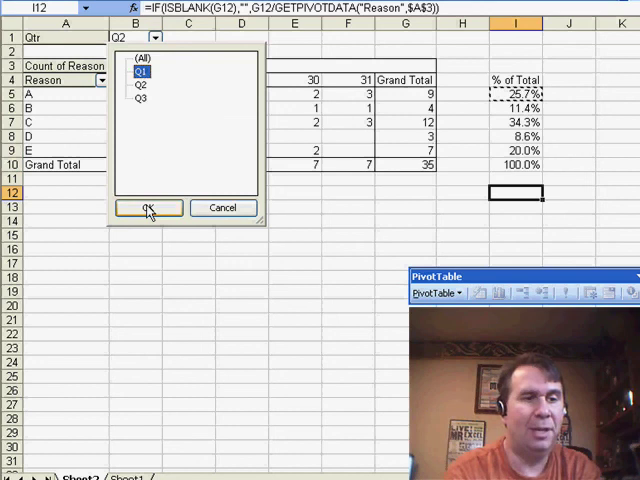
left_click(142, 207)
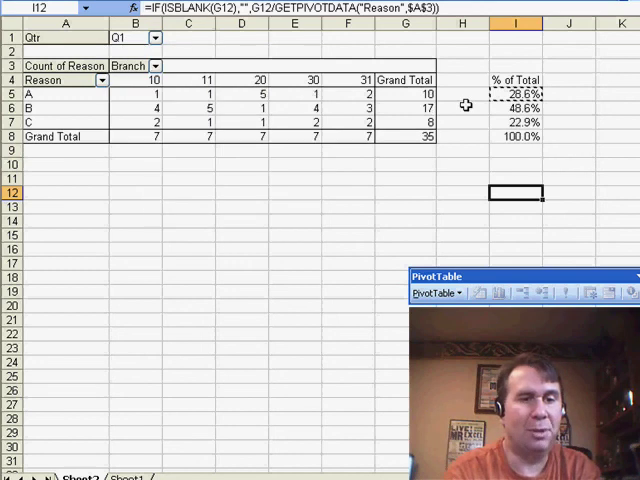